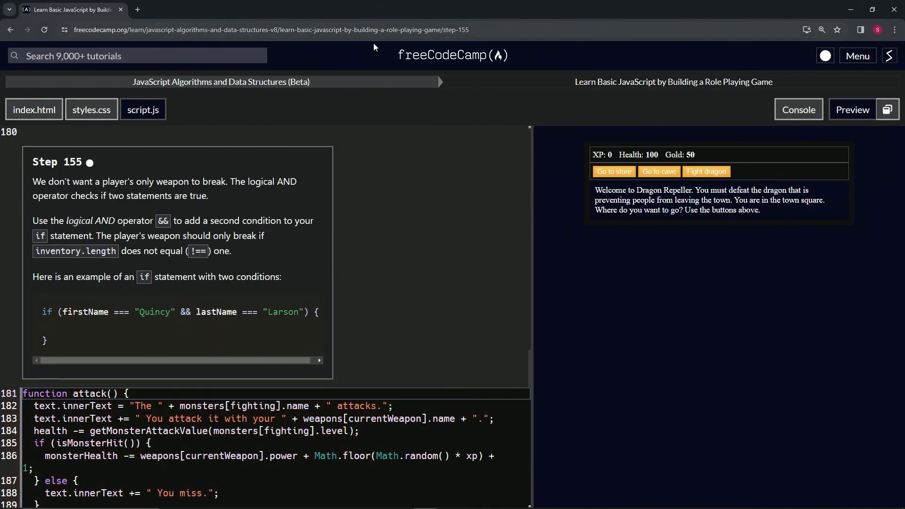
{"action": "mouse_move", "coordinate": [131, 93]}
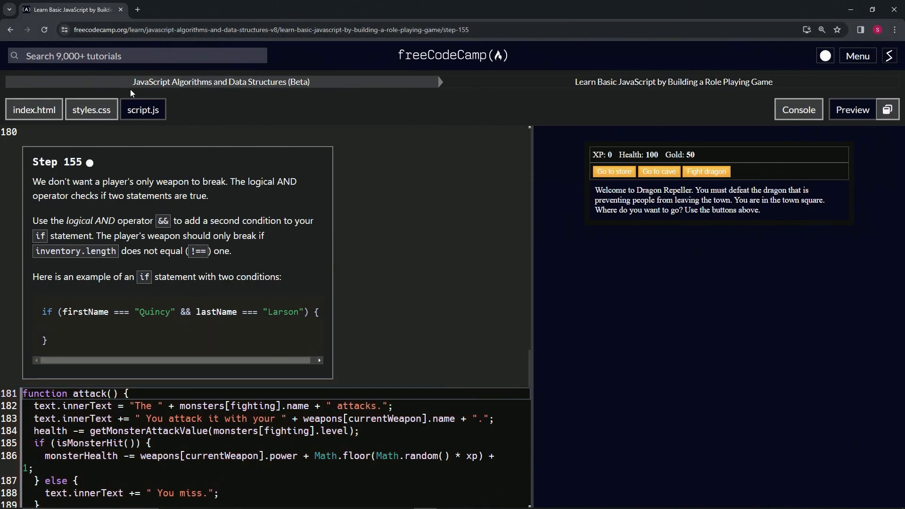
{"action": "mouse_move", "coordinate": [490, 84]}
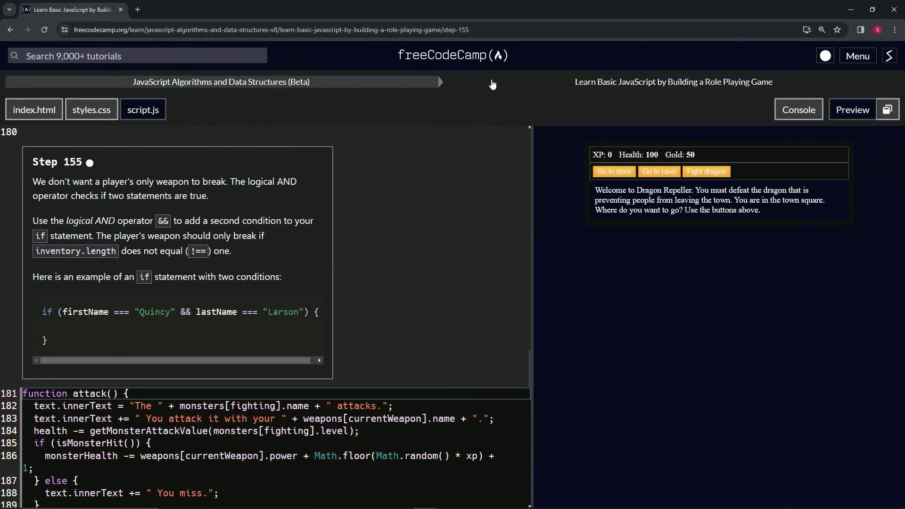
{"action": "mouse_move", "coordinate": [774, 96]}
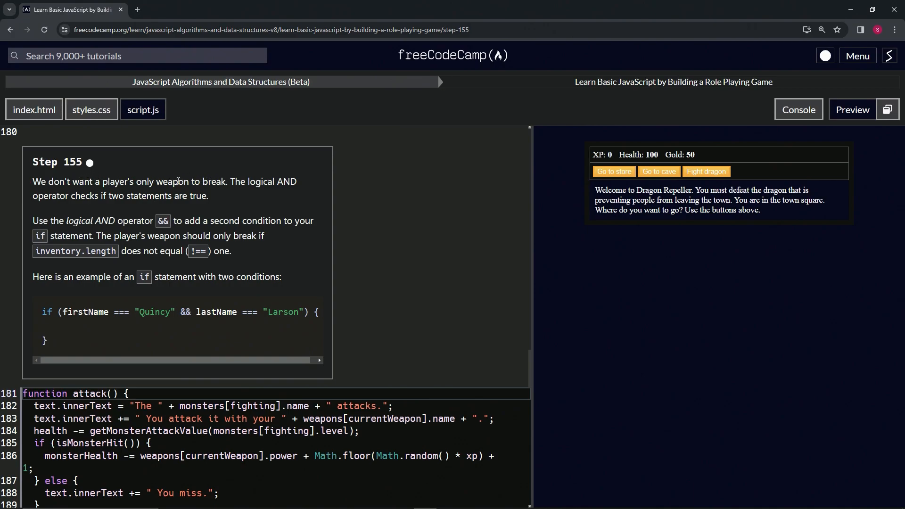
{"action": "mouse_move", "coordinate": [220, 186]}
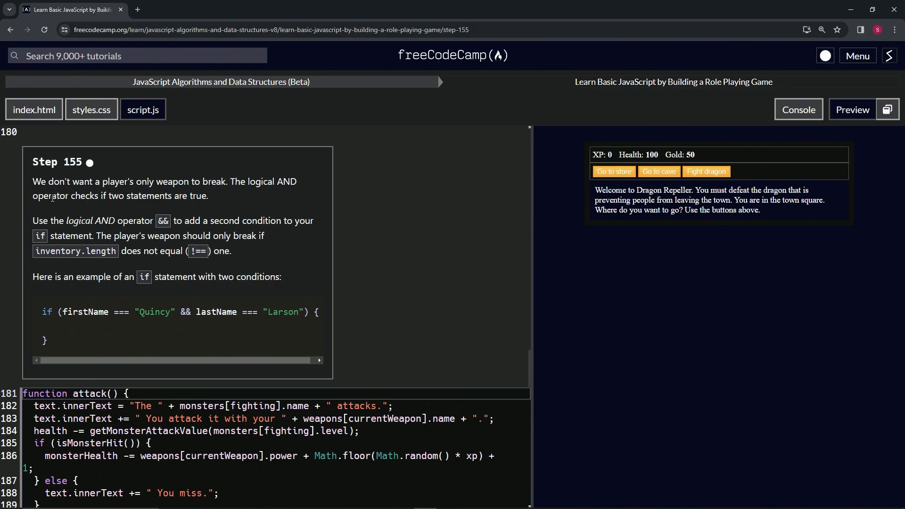
{"action": "mouse_move", "coordinate": [193, 193]}
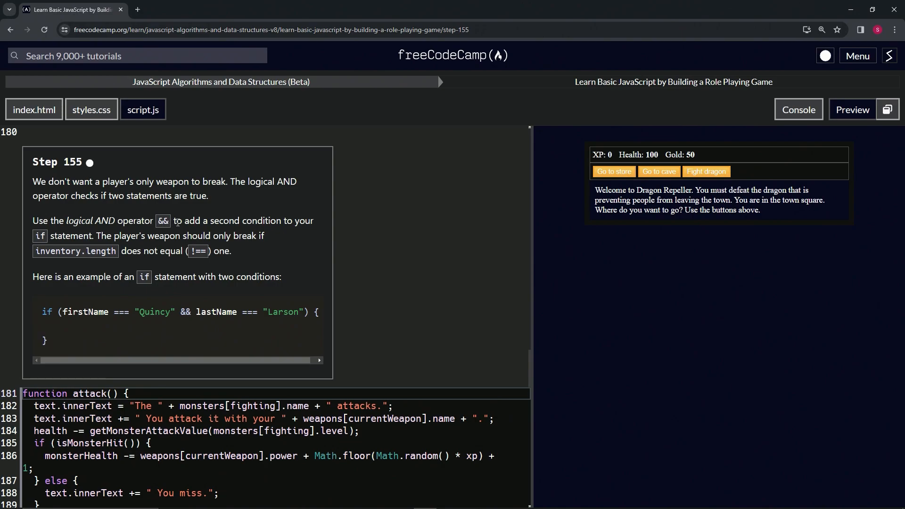
{"action": "mouse_move", "coordinate": [218, 210]}
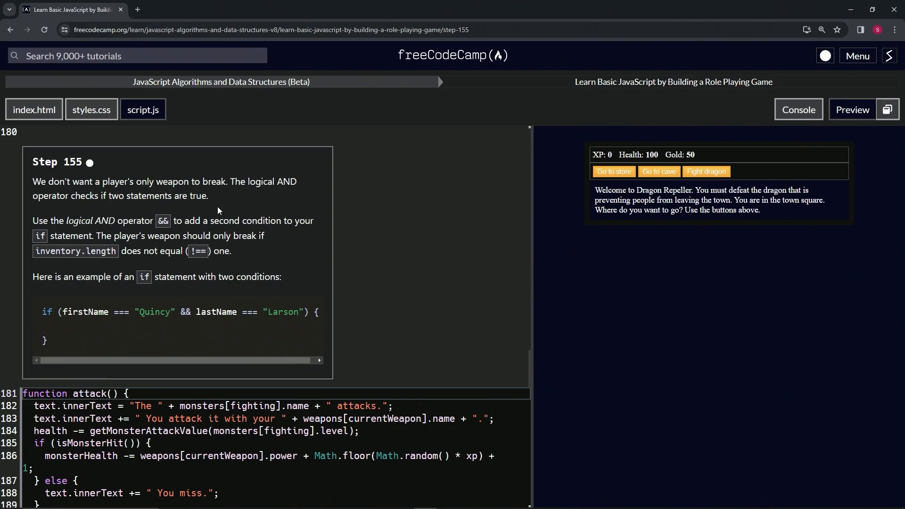
{"action": "mouse_move", "coordinate": [191, 232]}
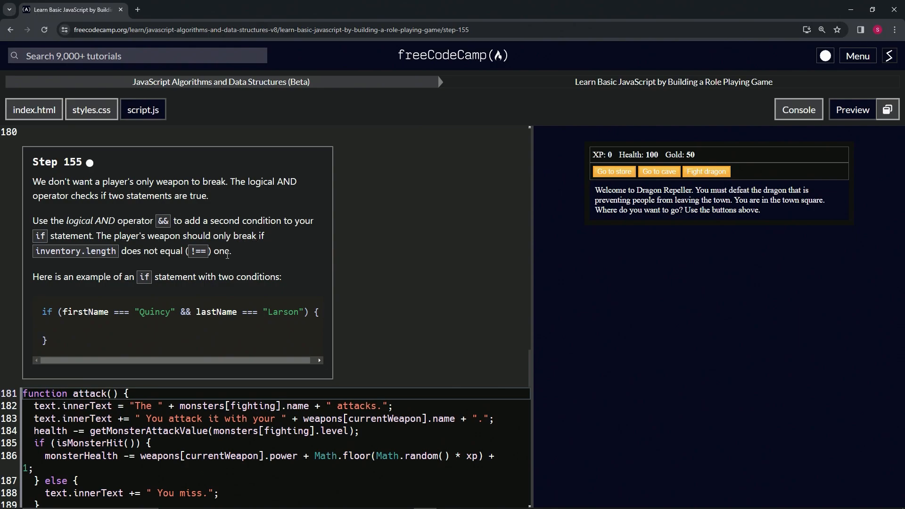
{"action": "mouse_move", "coordinate": [177, 248]}
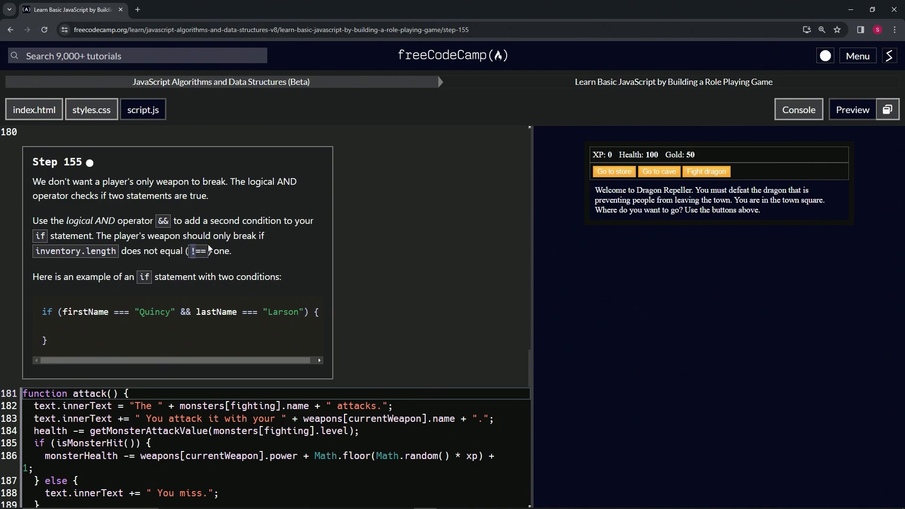
Append '&& inventory.length !== 1' to the line-201 weapon-break condition, pass the tests, and submit
{"action": "double_click", "coordinate": [198, 250]}
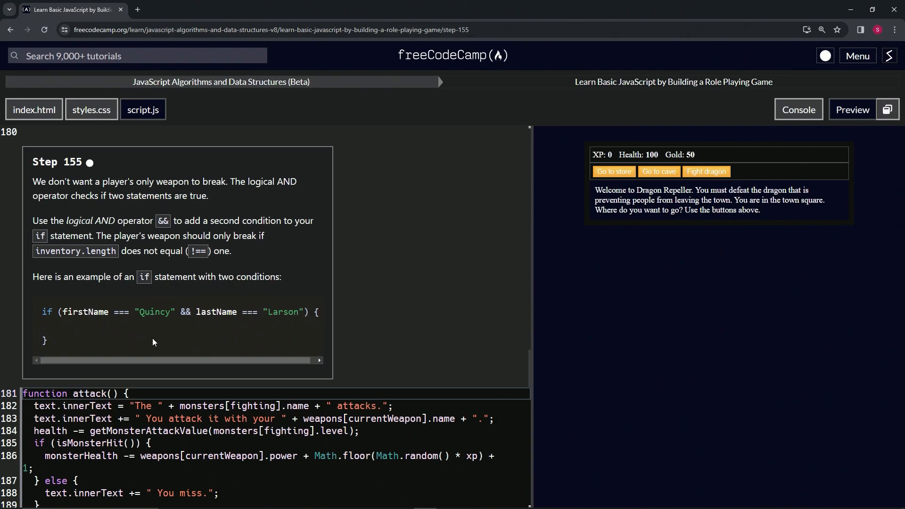
{"action": "mouse_move", "coordinate": [206, 271]}
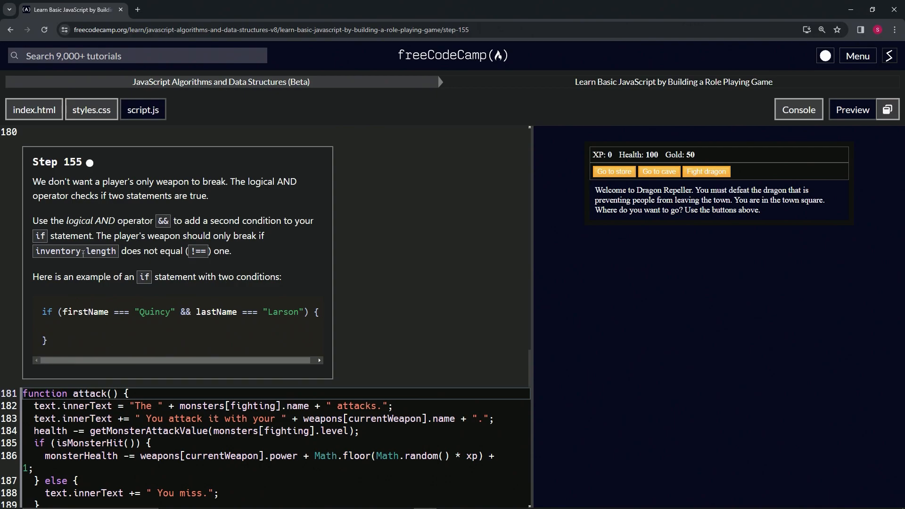
{"action": "mouse_move", "coordinate": [171, 222]}
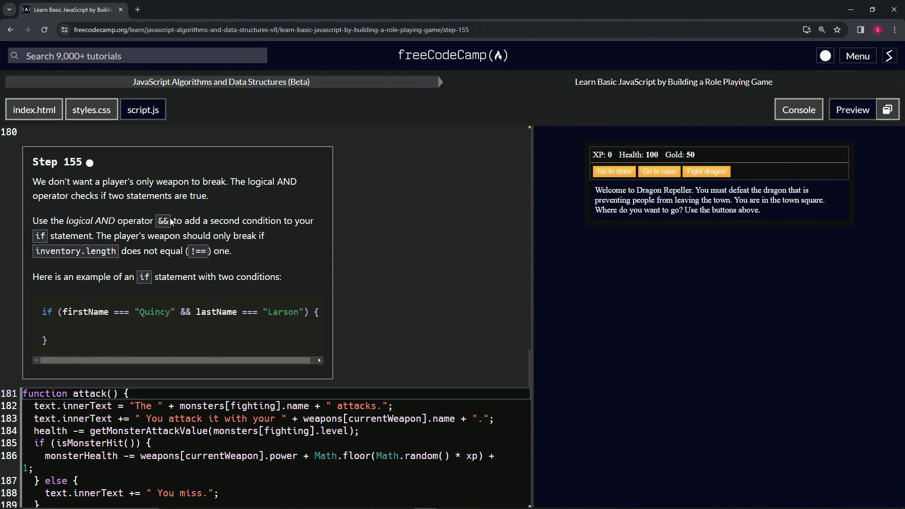
{"action": "scroll", "scroll_direction": "down", "scroll_amount": 3}
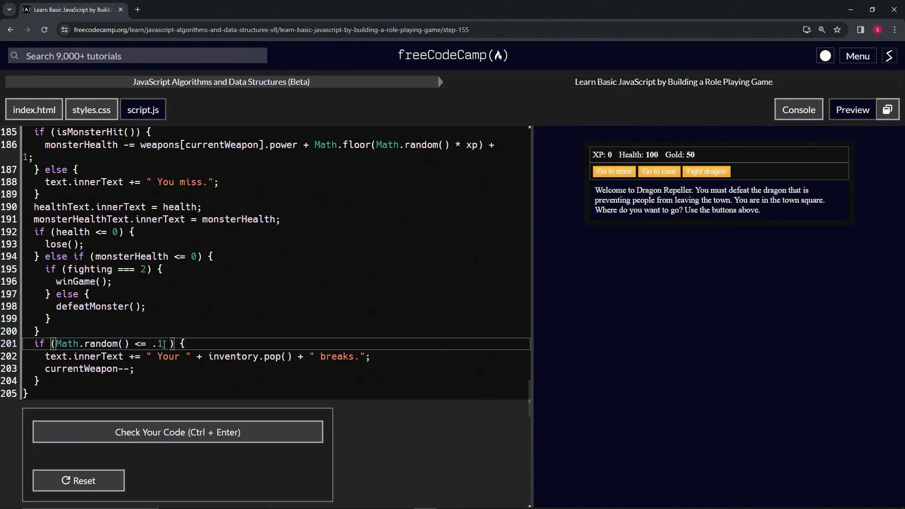
{"action": "type", "text": "&&"}
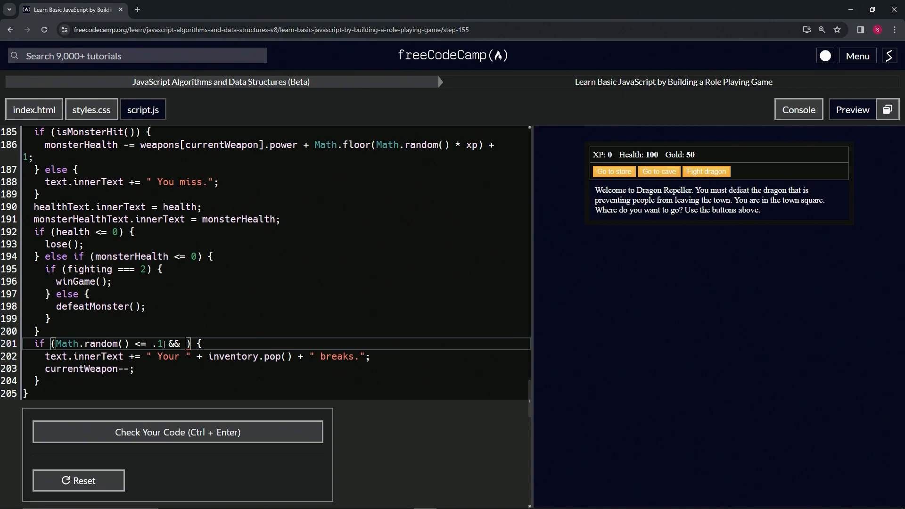
{"action": "type", "text": "inventory.length"}
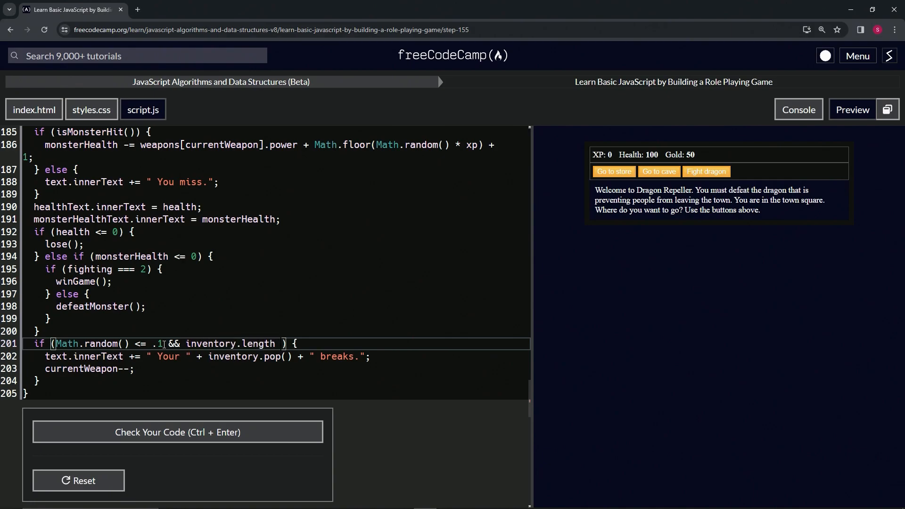
{"action": "type", "text": "!"}
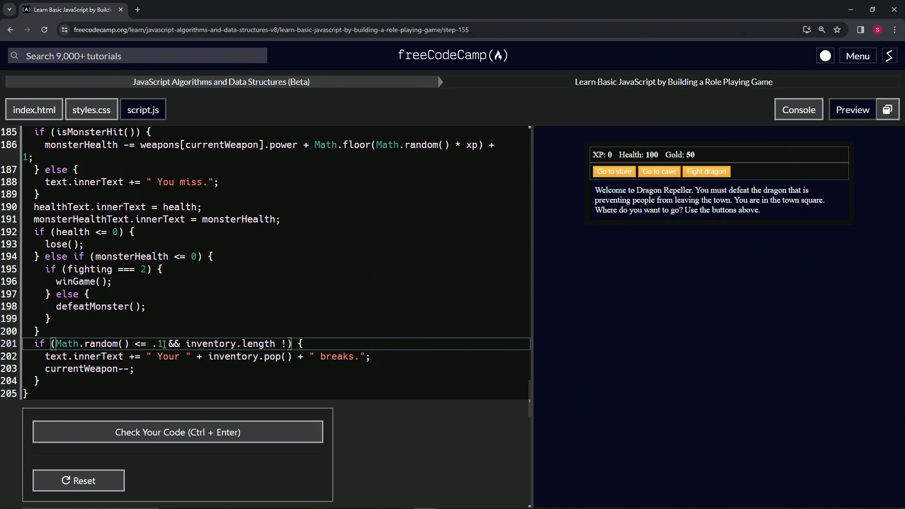
{"action": "type", "text": "=="}
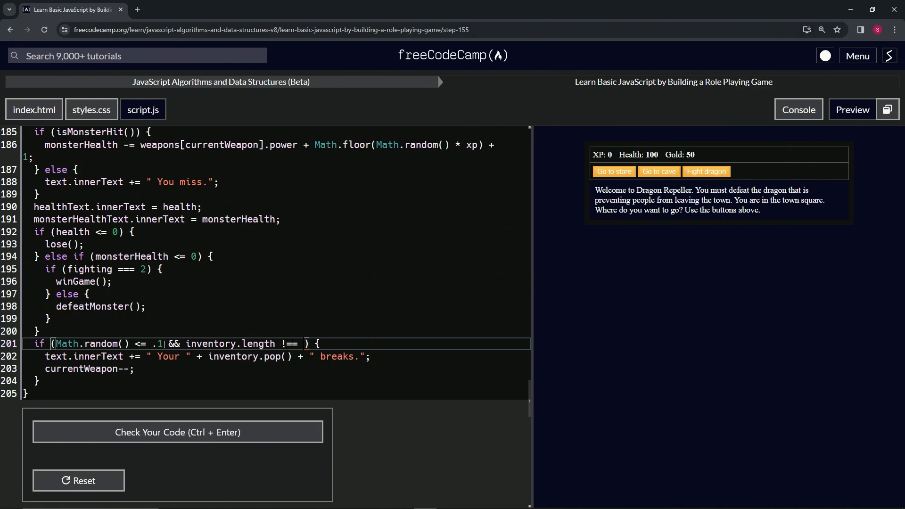
{"action": "type", "text": "1"}
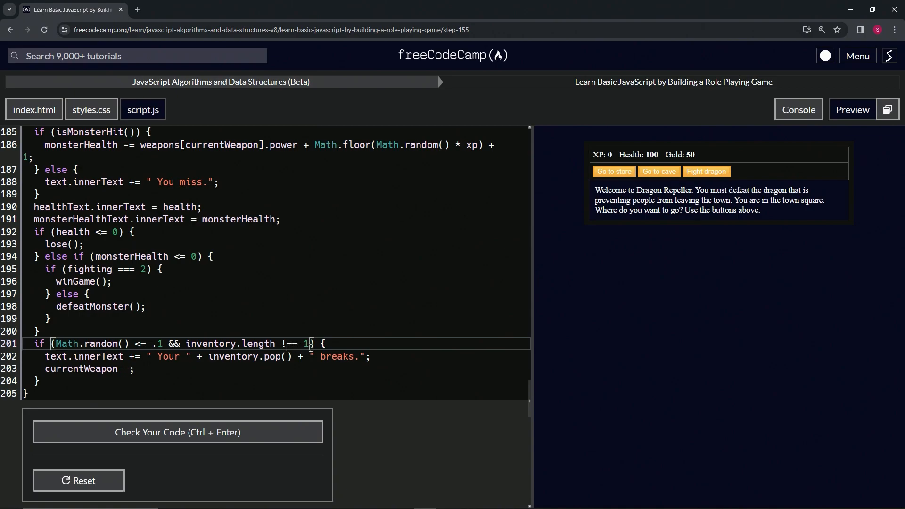
{"action": "mouse_move", "coordinate": [211, 374]}
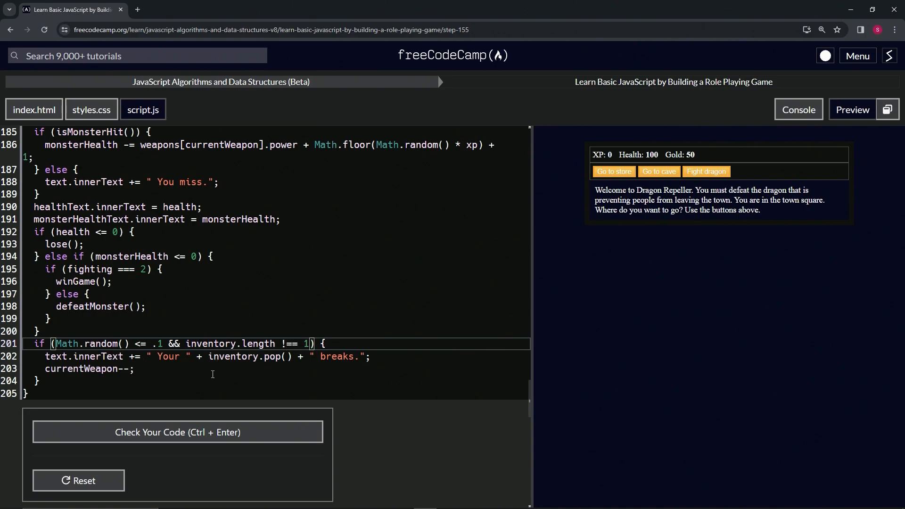
{"action": "left_click", "coordinate": [178, 432]}
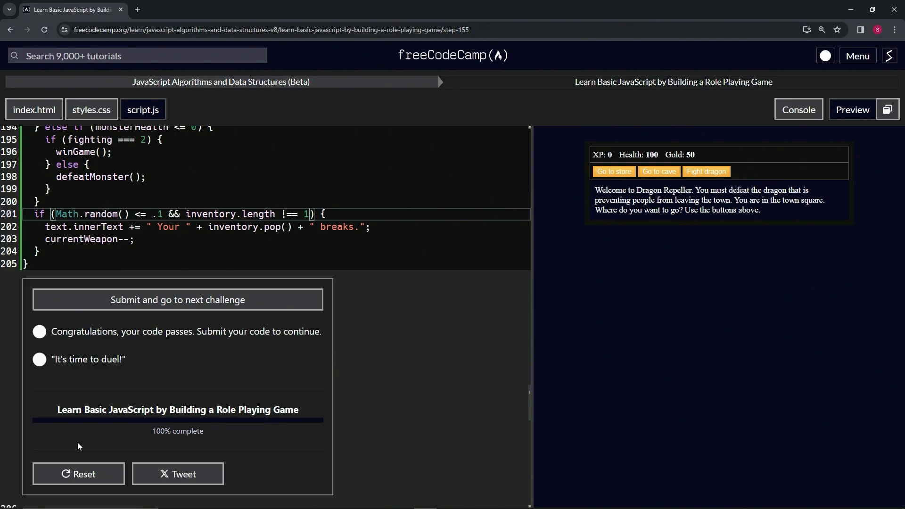
{"action": "left_click", "coordinate": [177, 299]}
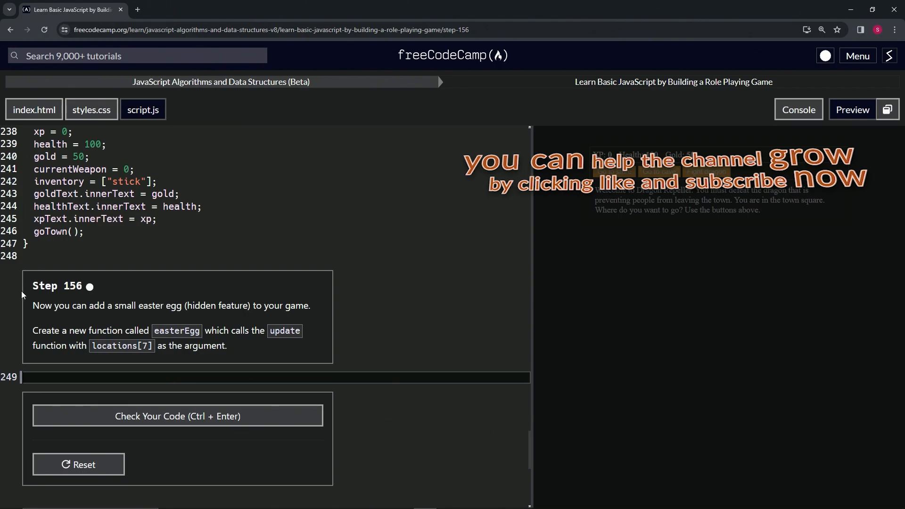
{"action": "mouse_move", "coordinate": [90, 294]}
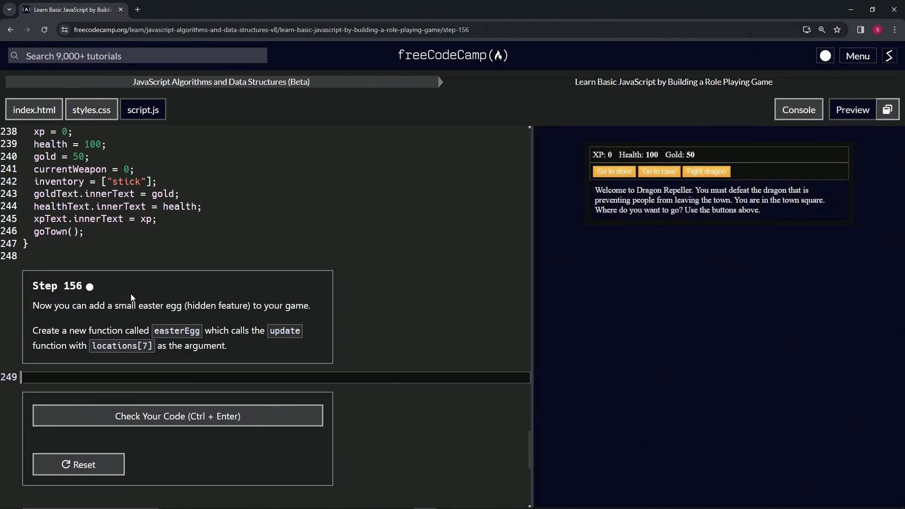
{"action": "mouse_move", "coordinate": [321, 278]}
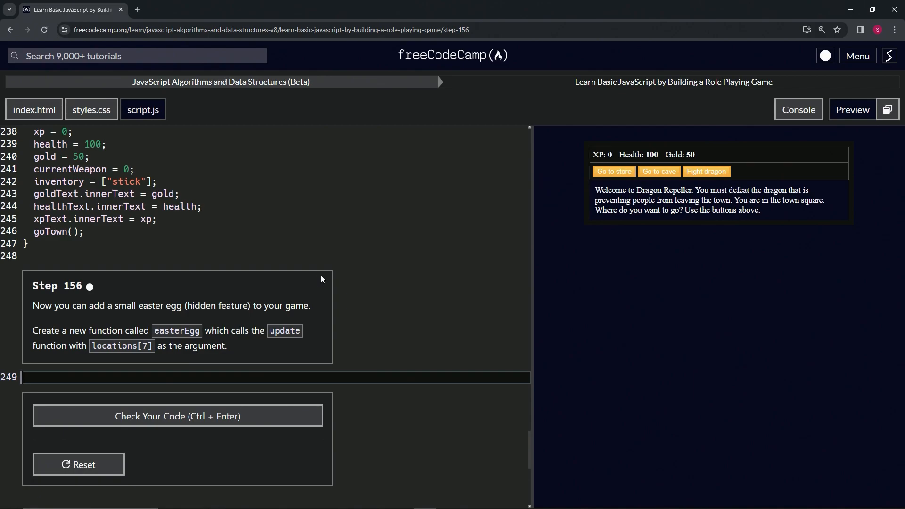